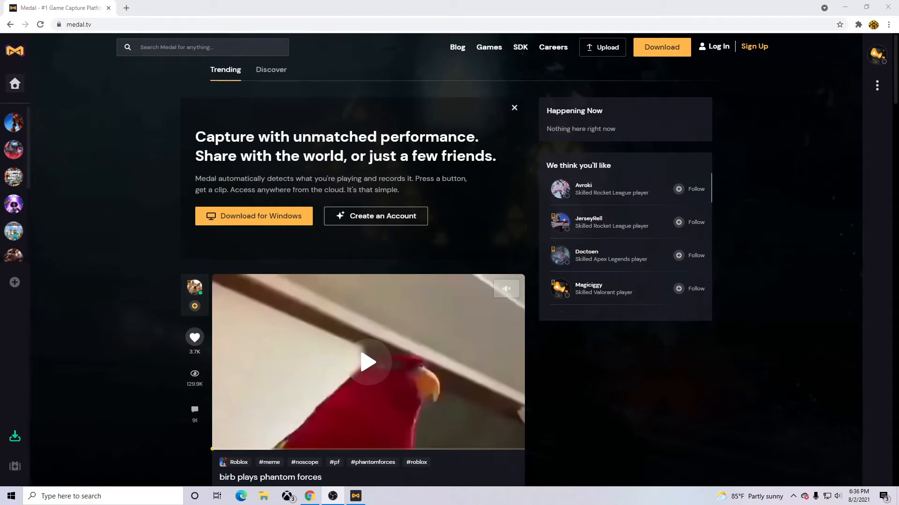
{"action": "mouse_move", "coordinate": [648, 371]}
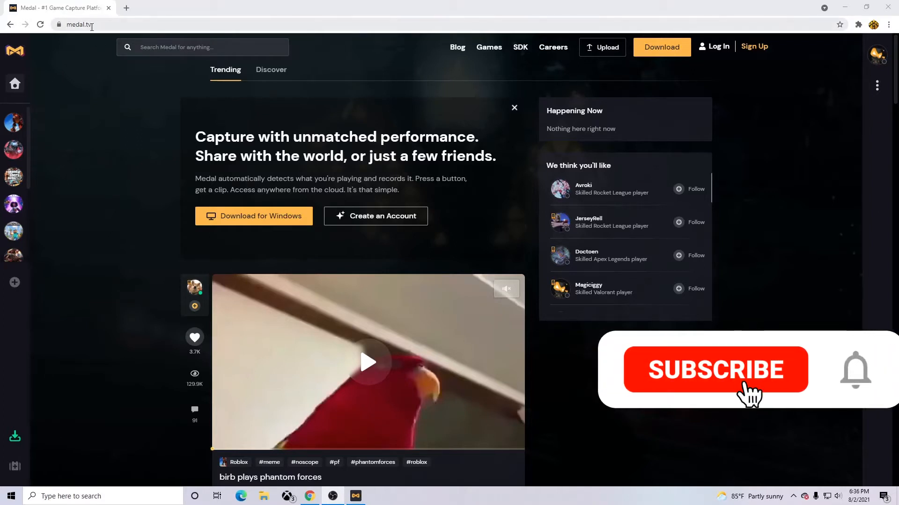
- Download the Medal desktop installer from the site's top navigation Download button
{"action": "left_click", "coordinate": [715, 369]}
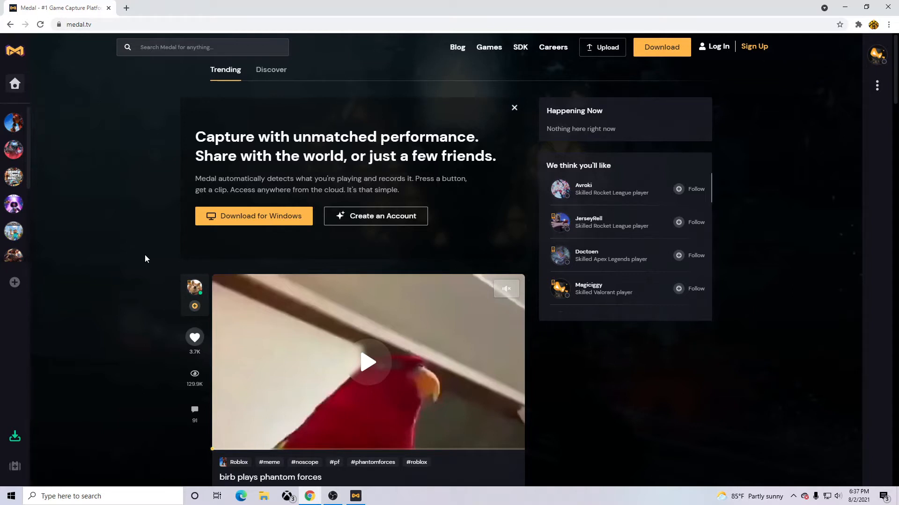
{"action": "mouse_move", "coordinate": [113, 114]}
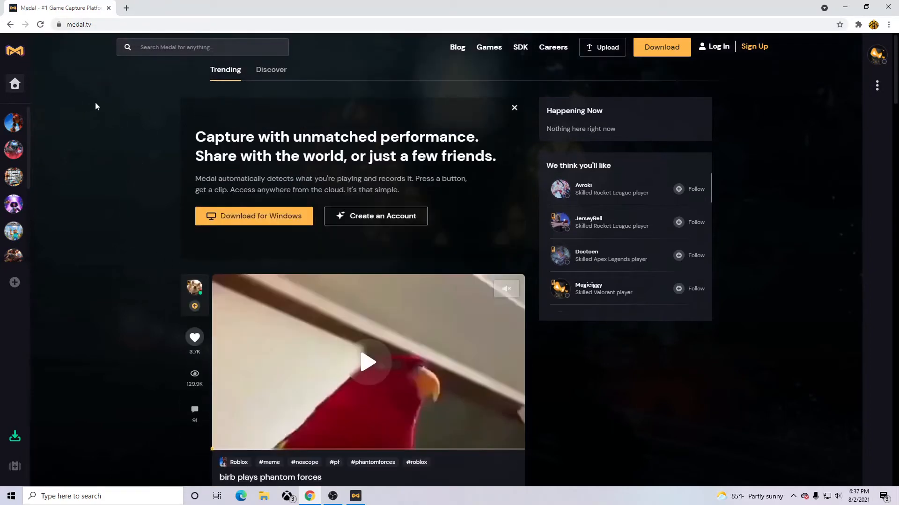
{"action": "mouse_move", "coordinate": [527, 95]}
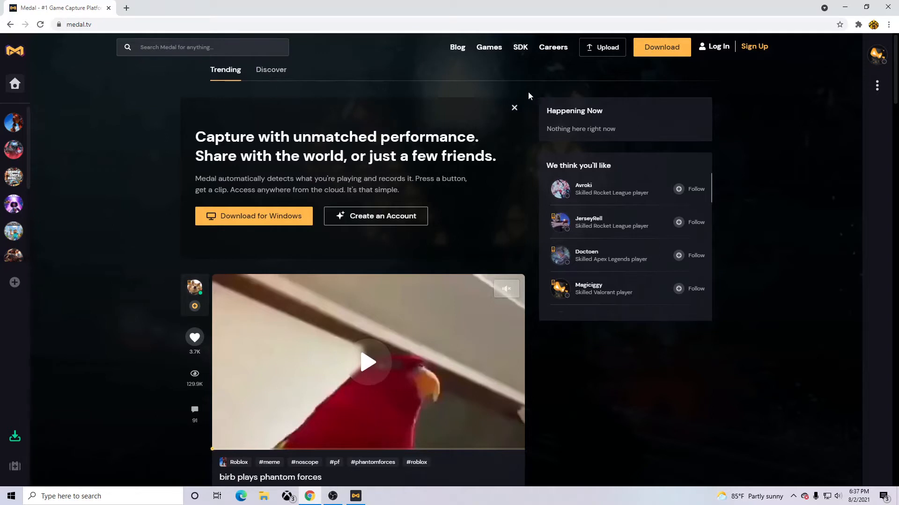
{"action": "mouse_move", "coordinate": [662, 47]}
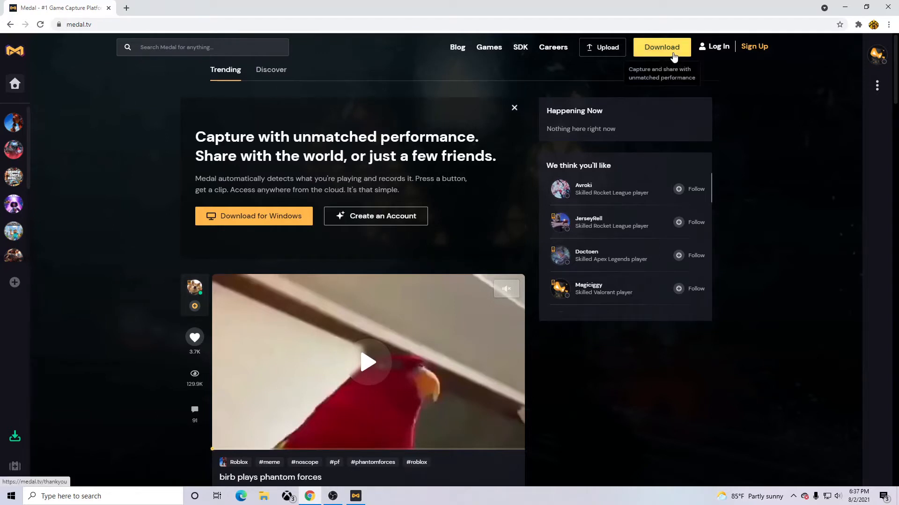
{"action": "left_click", "coordinate": [661, 47]}
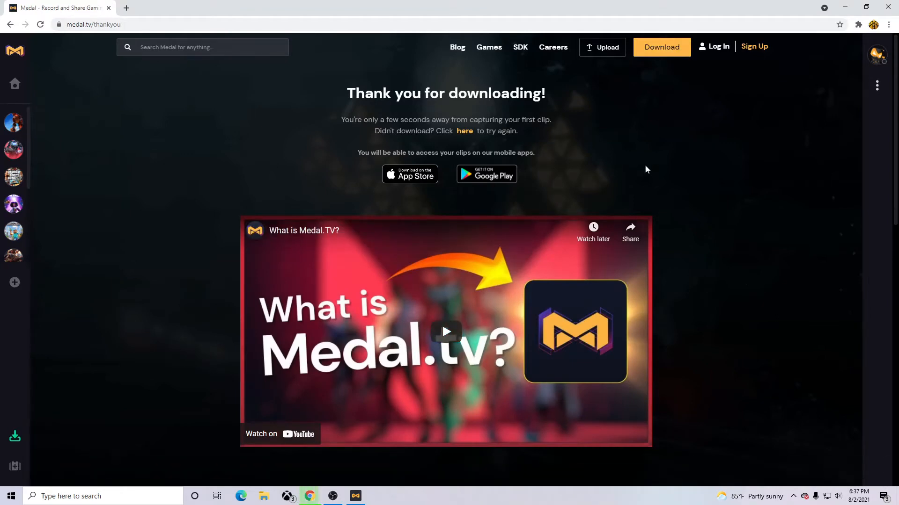
{"action": "mouse_move", "coordinate": [722, 266]}
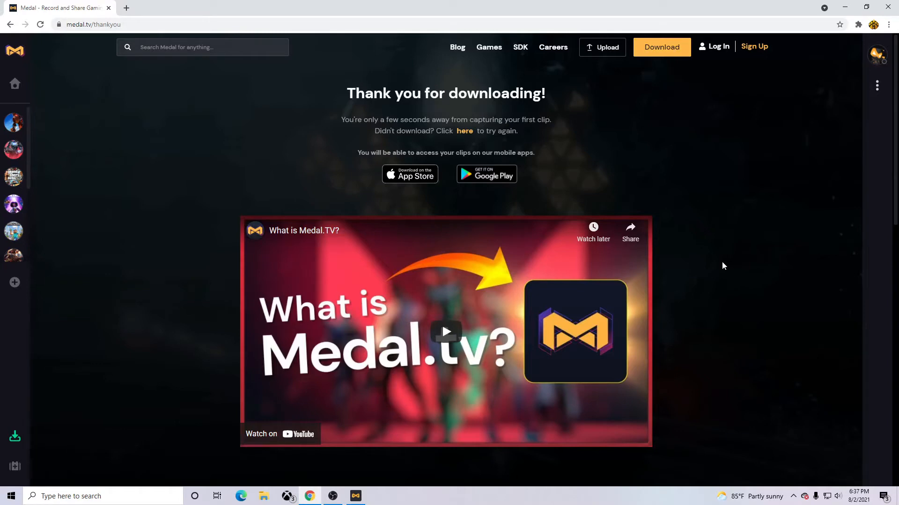
{"action": "mouse_move", "coordinate": [695, 291]}
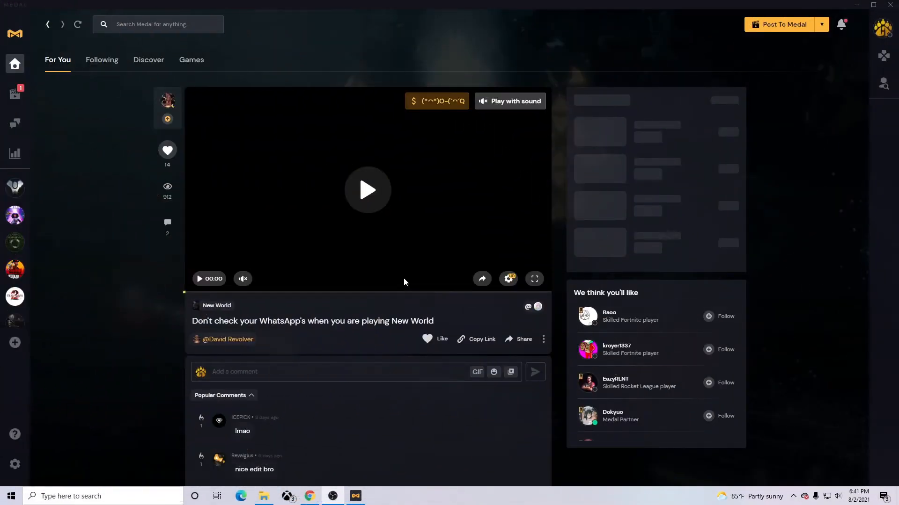
{"action": "mouse_move", "coordinate": [191, 223]}
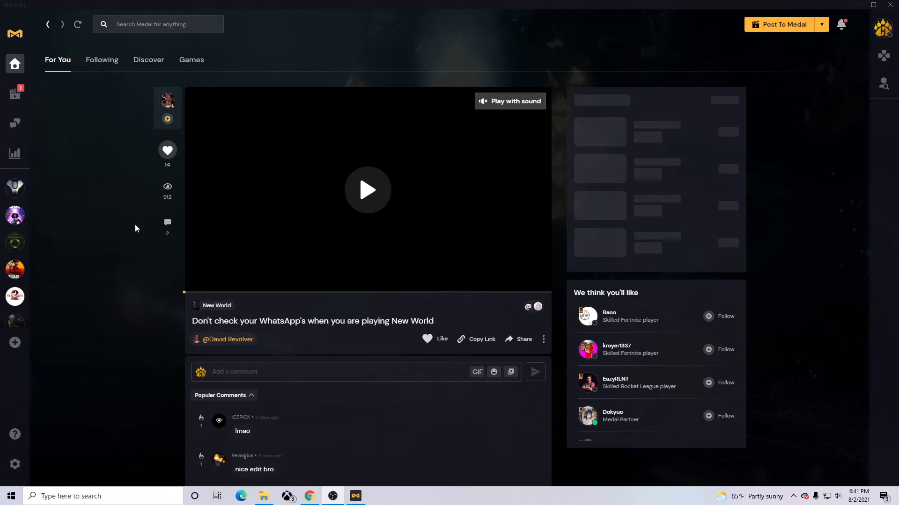
{"action": "mouse_move", "coordinate": [132, 232]}
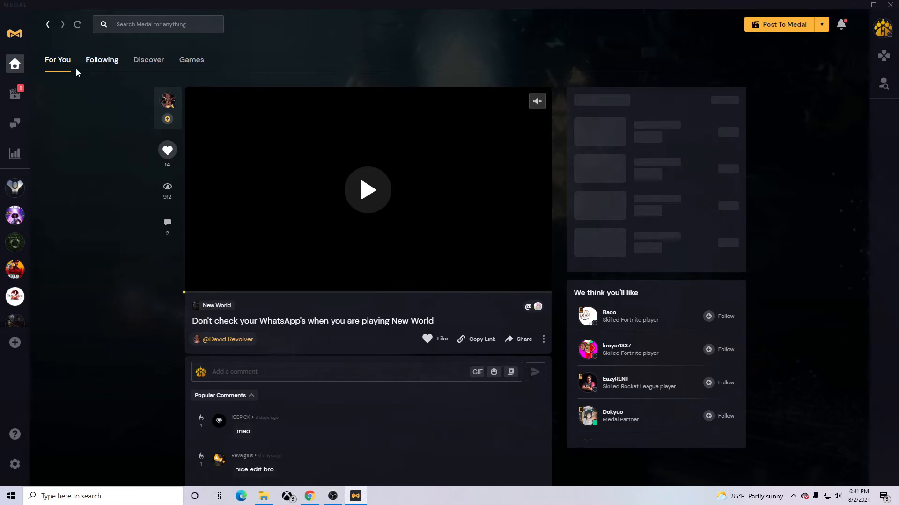
- Look through the Discover and Games tabs, then return to For You
{"action": "left_click", "coordinate": [148, 60]}
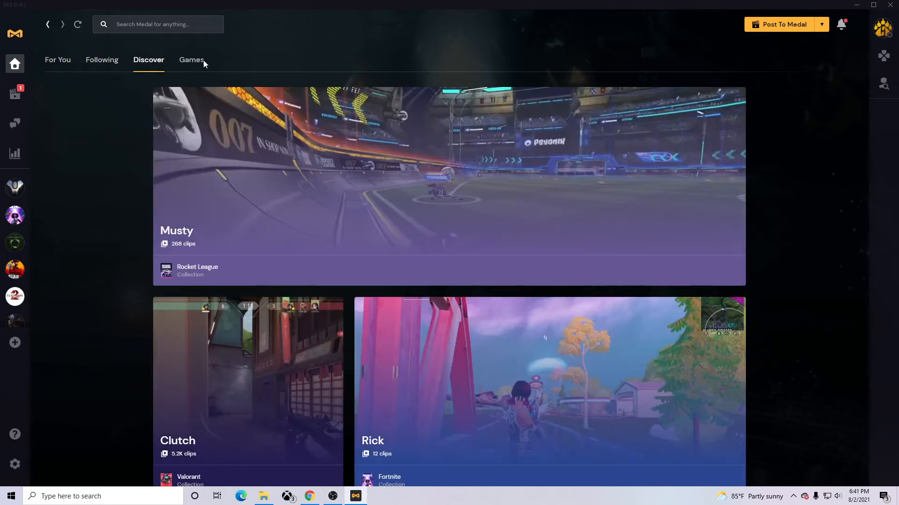
{"action": "left_click", "coordinate": [191, 59]}
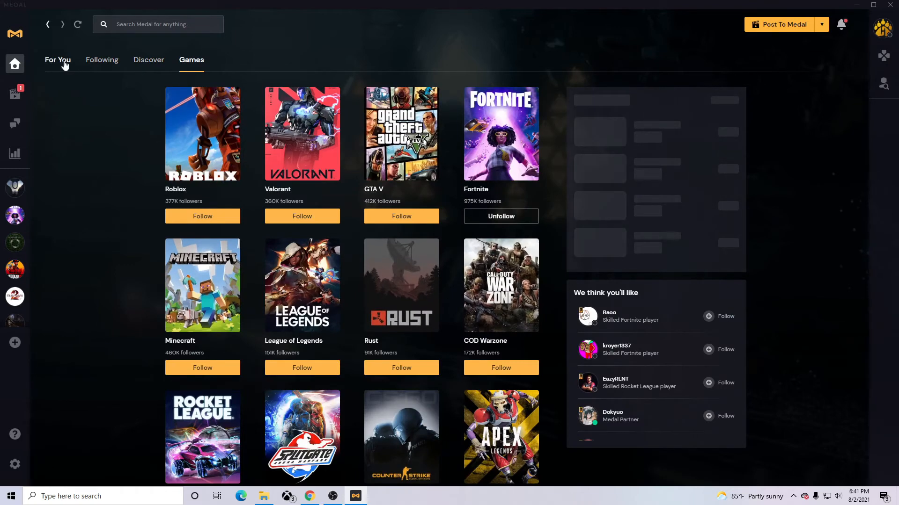
{"action": "left_click", "coordinate": [57, 60]}
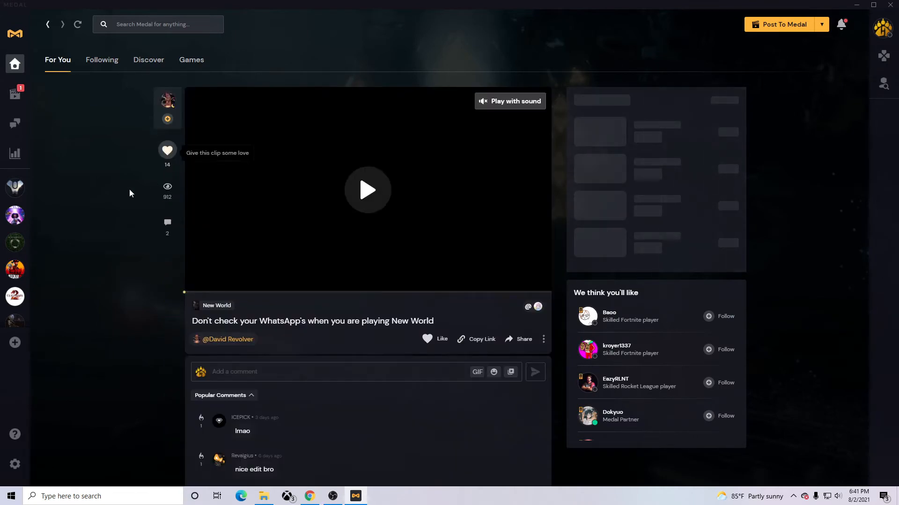
- Scroll the For You feed down to the 'Old but Gold' Cold War clip
{"action": "scroll", "scroll_direction": "down", "scroll_amount": 3}
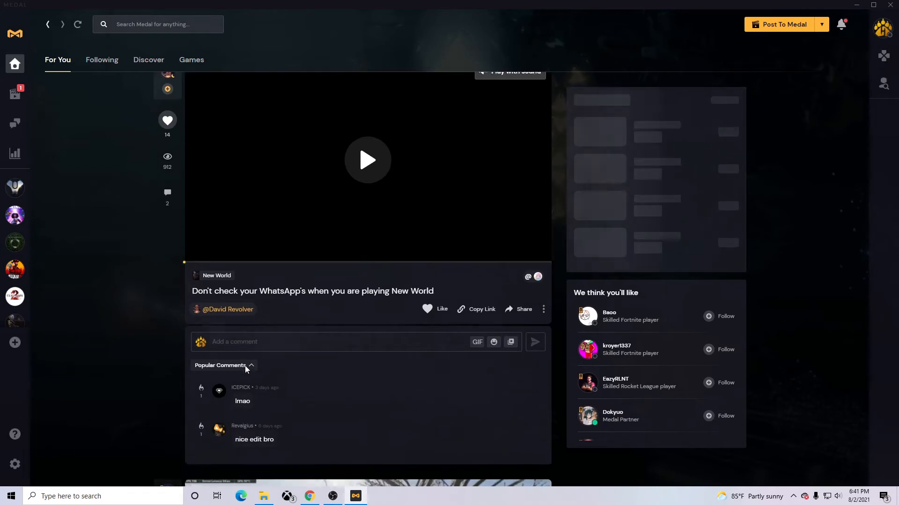
{"action": "scroll", "scroll_direction": "down", "scroll_amount": 3}
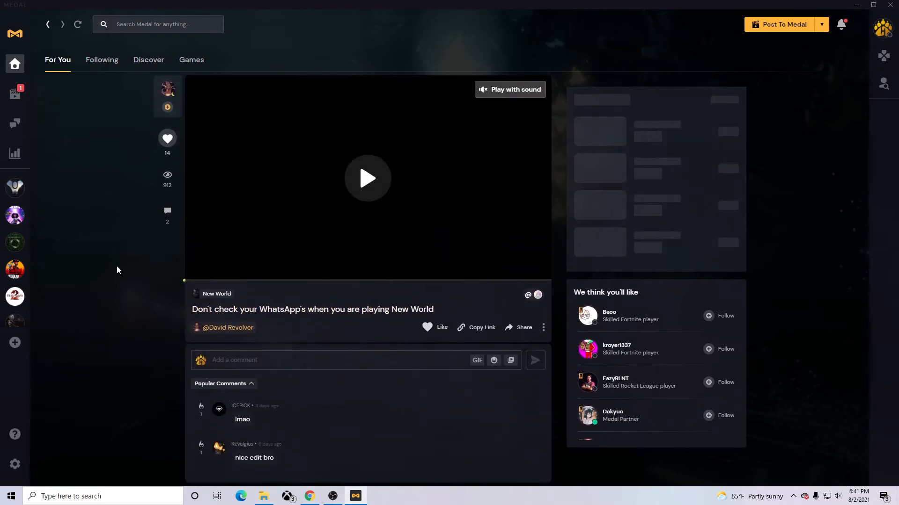
{"action": "scroll", "scroll_direction": "down", "scroll_amount": 3}
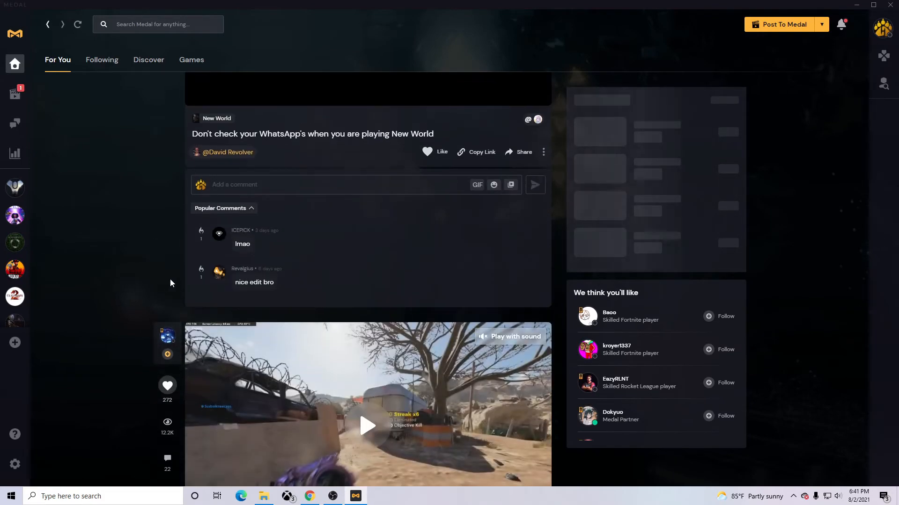
{"action": "scroll", "scroll_direction": "down", "scroll_amount": 3}
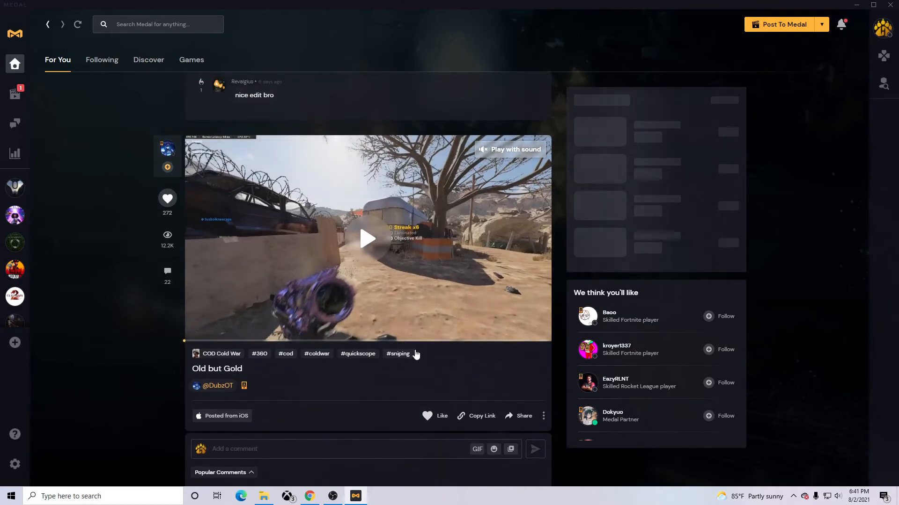
{"action": "mouse_move", "coordinate": [442, 360]}
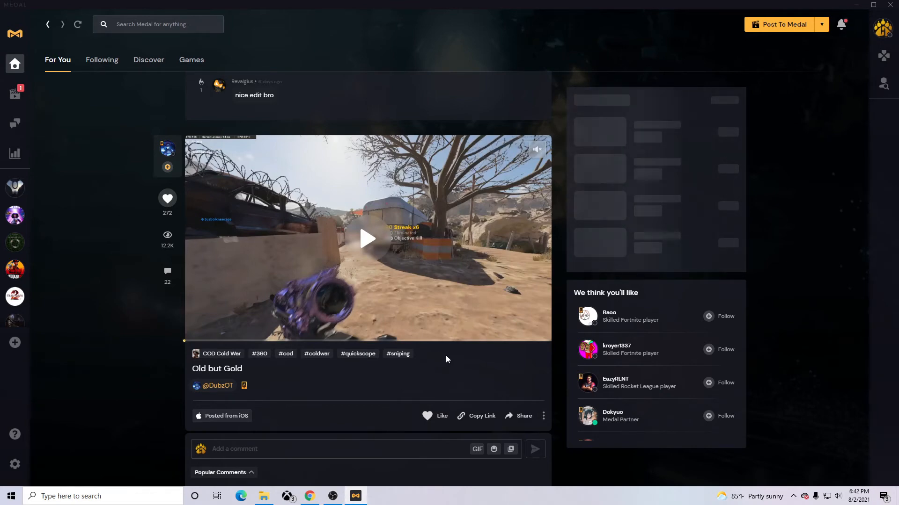
{"action": "mouse_move", "coordinate": [74, 429]}
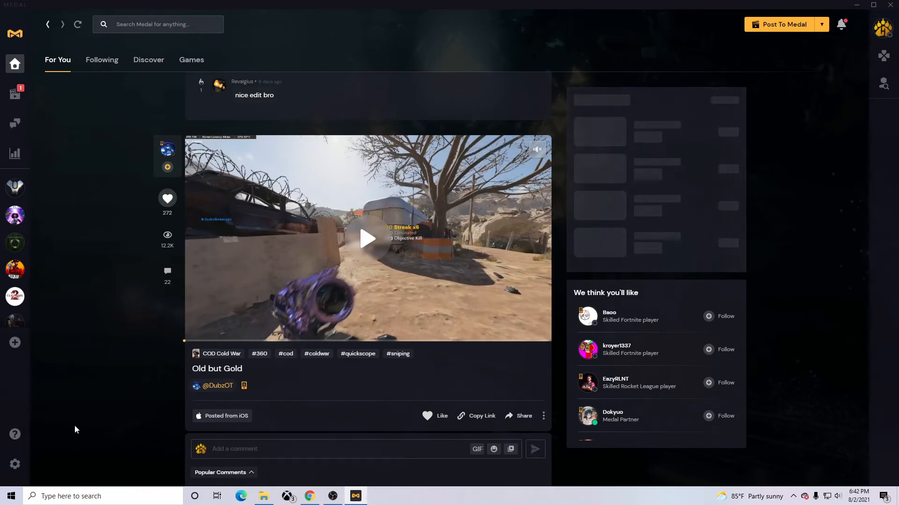
{"action": "mouse_move", "coordinate": [15, 464]}
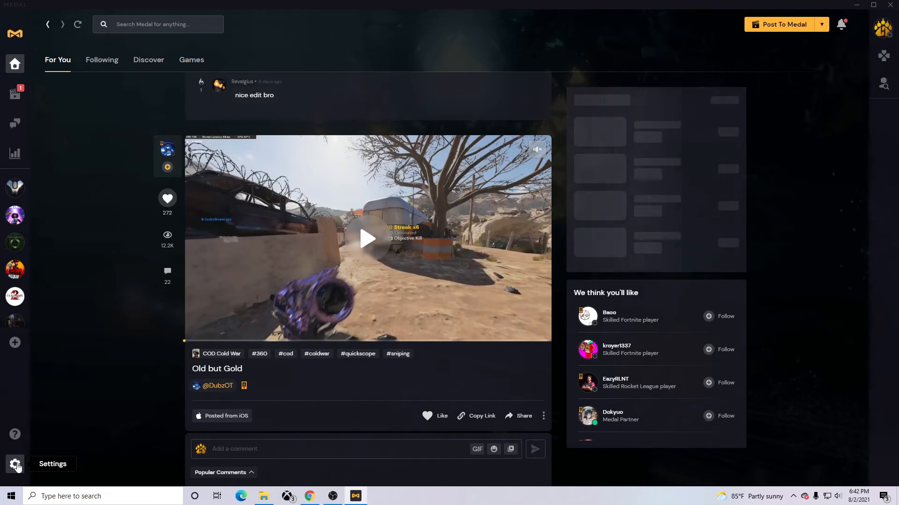
{"action": "mouse_move", "coordinate": [79, 208]}
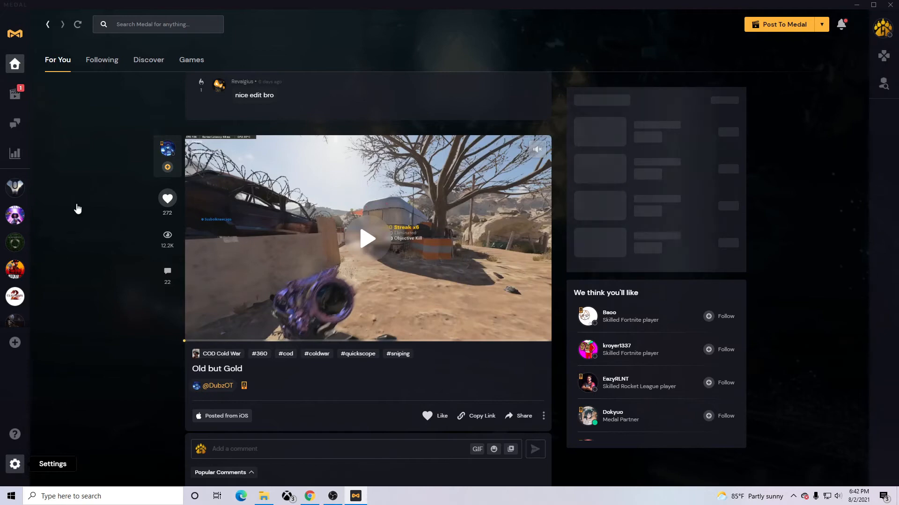
- View Recorder settings: check Length options keeping 2 minutes, then scroll through quality settings
{"action": "left_click", "coordinate": [15, 464]}
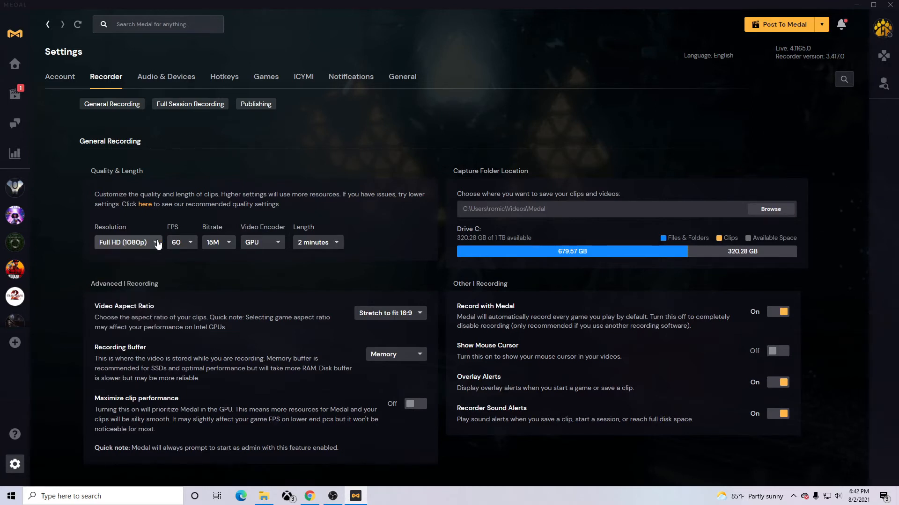
{"action": "mouse_move", "coordinate": [271, 229]}
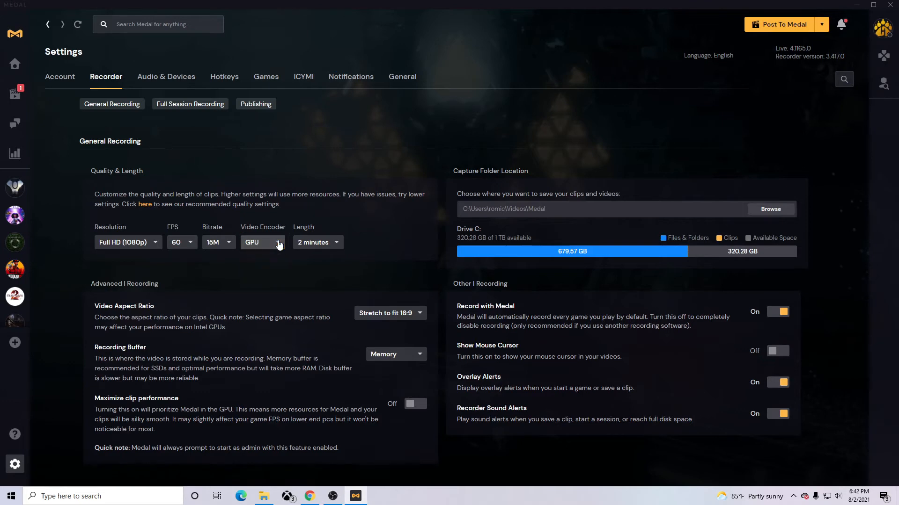
{"action": "left_click", "coordinate": [318, 242]}
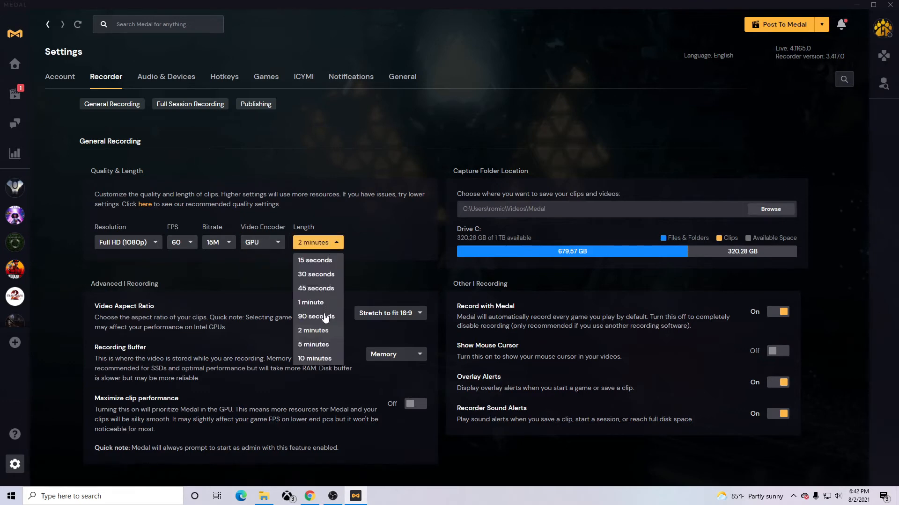
{"action": "mouse_move", "coordinate": [324, 285]}
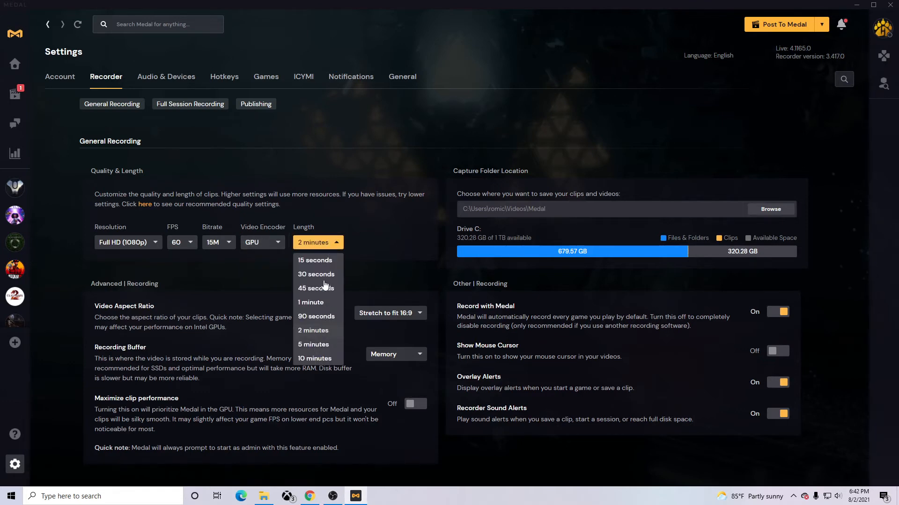
{"action": "left_click", "coordinate": [318, 242]}
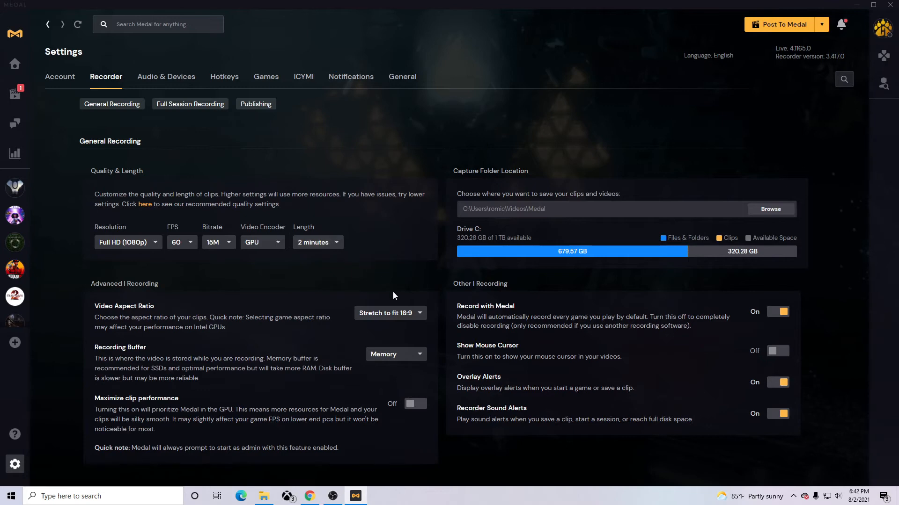
{"action": "mouse_move", "coordinate": [393, 292]}
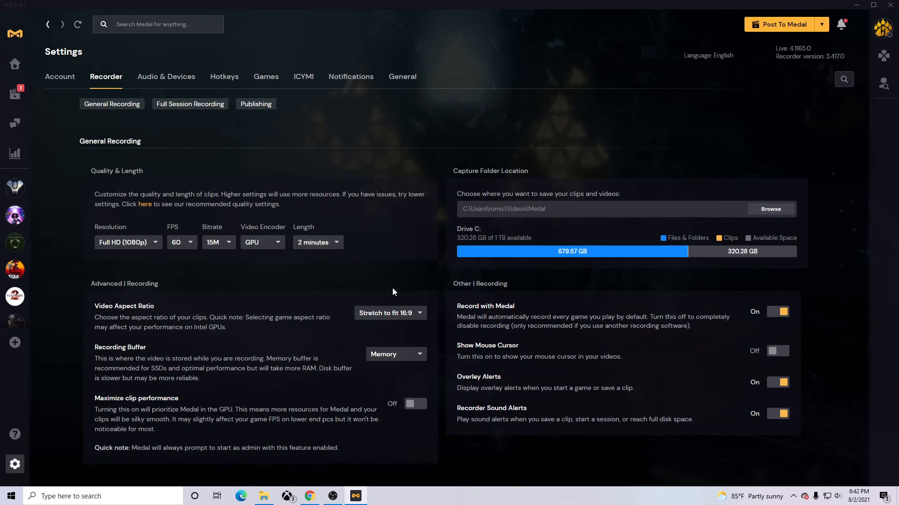
{"action": "mouse_move", "coordinate": [399, 297]}
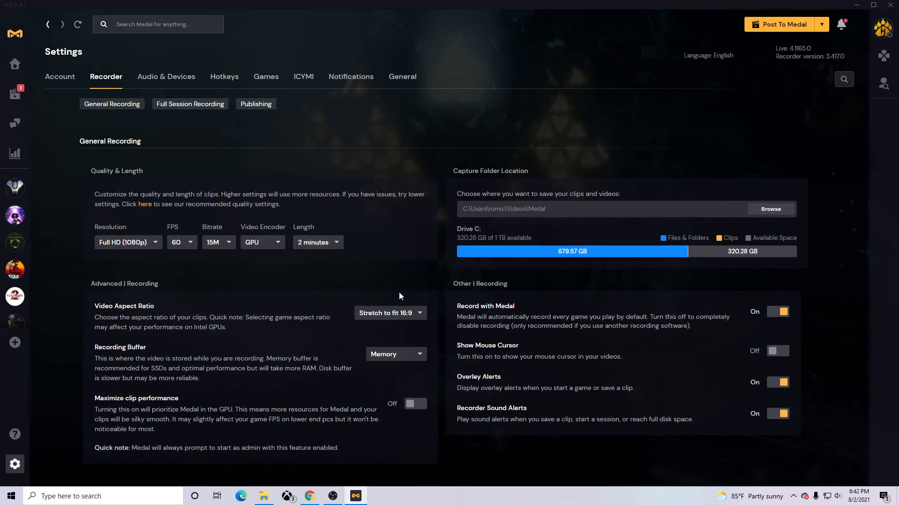
{"action": "mouse_move", "coordinate": [480, 354]}
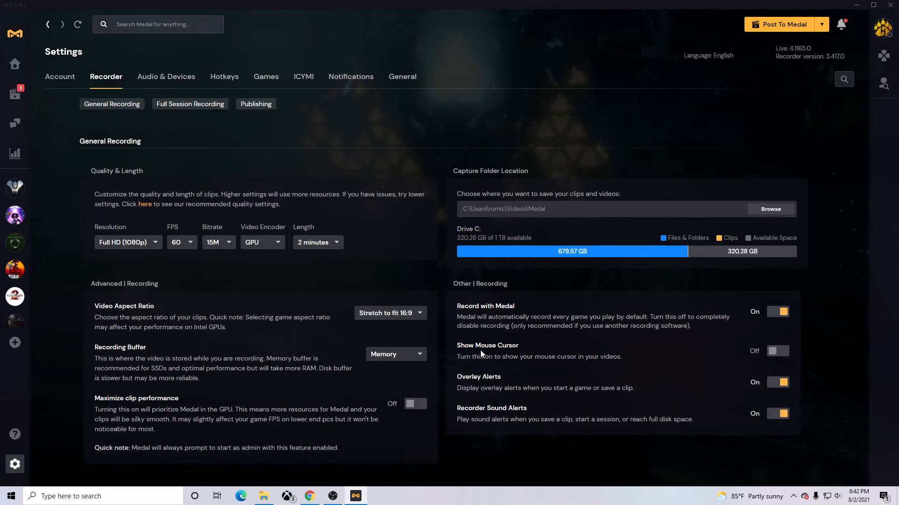
{"action": "mouse_move", "coordinate": [777, 350]}
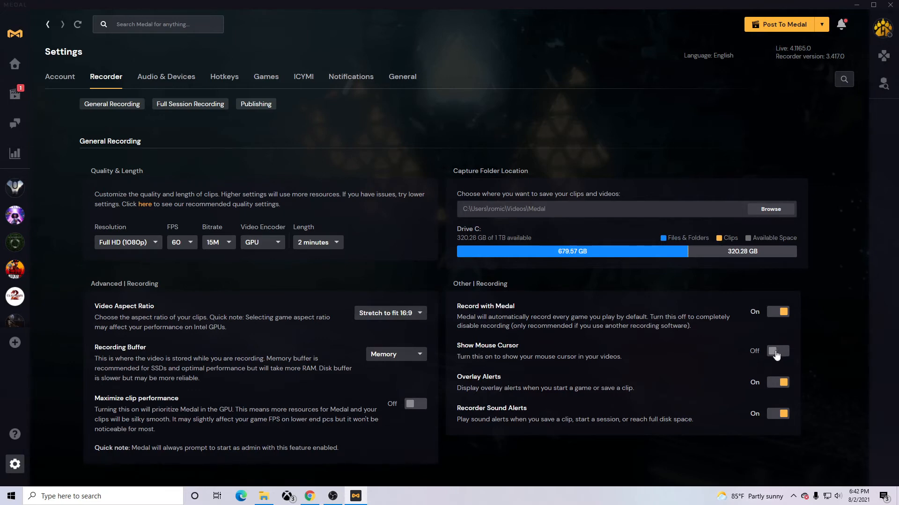
{"action": "mouse_move", "coordinate": [432, 347]}
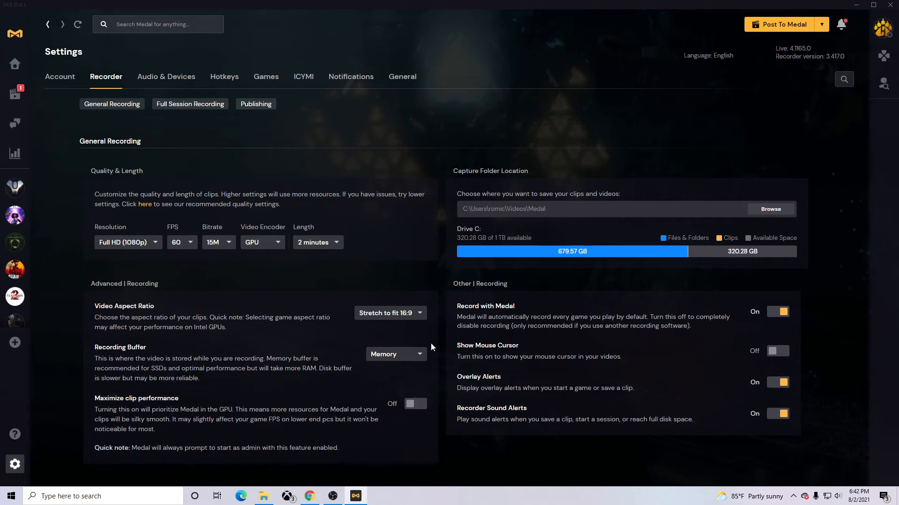
{"action": "scroll", "scroll_direction": "down", "scroll_amount": 3}
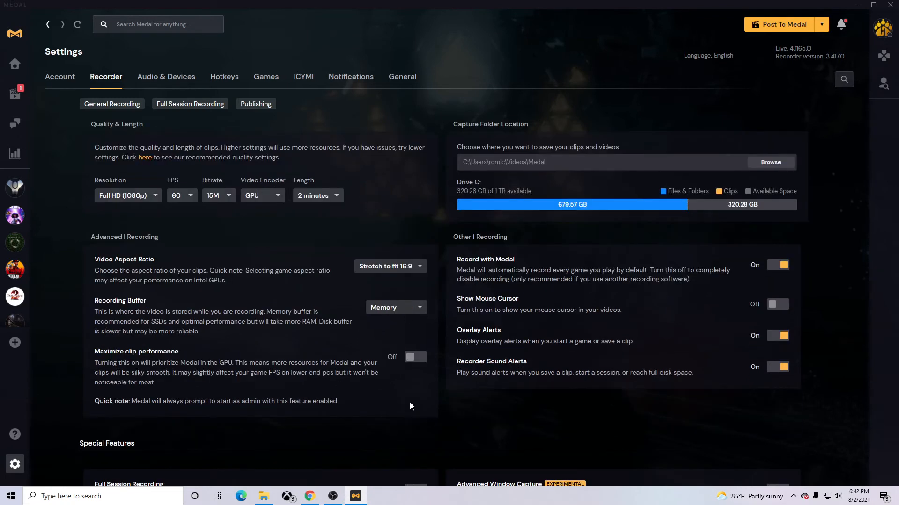
{"action": "mouse_move", "coordinate": [254, 377]}
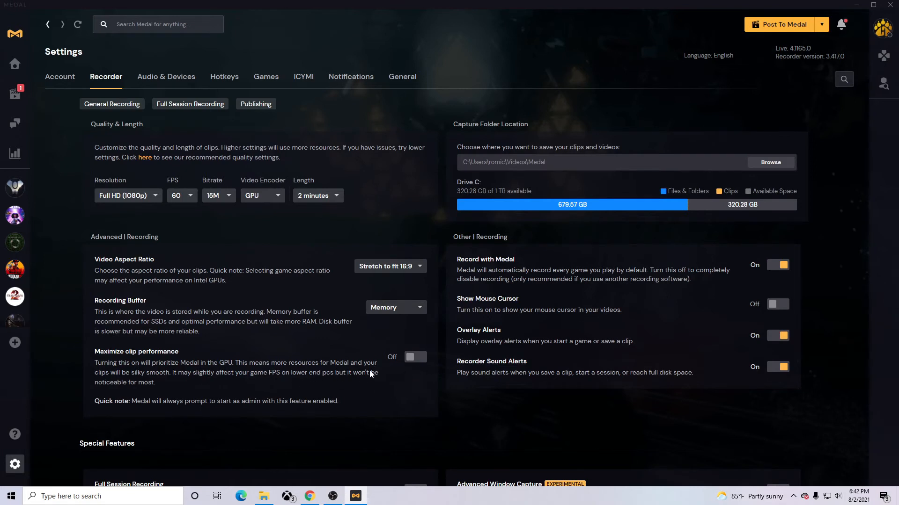
{"action": "mouse_move", "coordinate": [377, 368]}
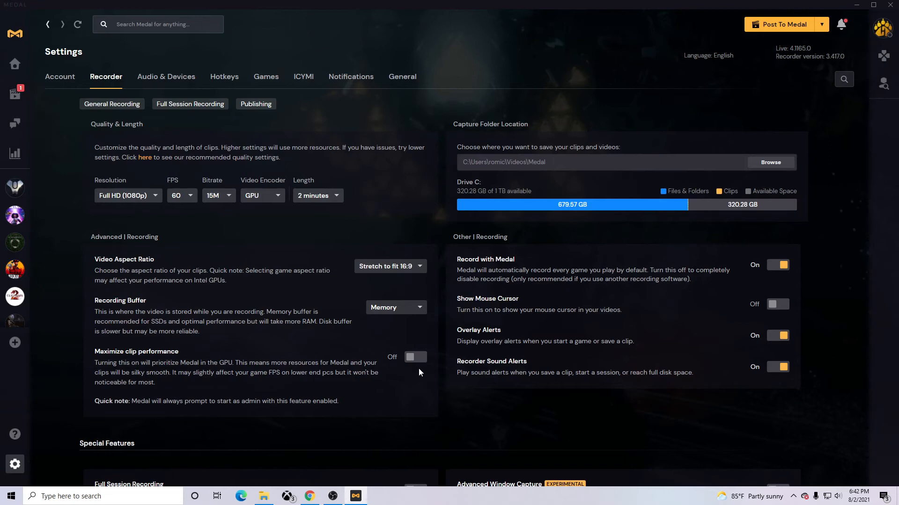
{"action": "mouse_move", "coordinate": [427, 388]}
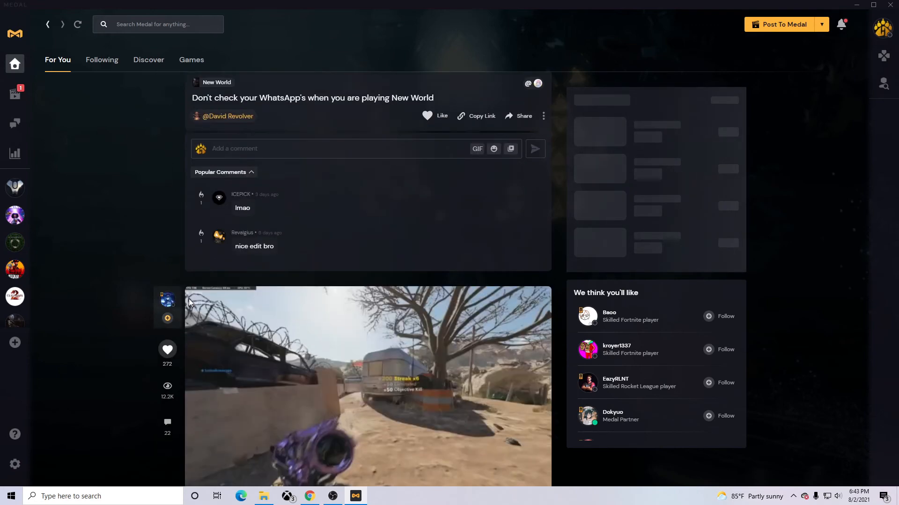
- Go back to the For You feed with the 'Old but Gold' Cold War clip showing
{"action": "scroll", "scroll_direction": "down", "scroll_amount": 3}
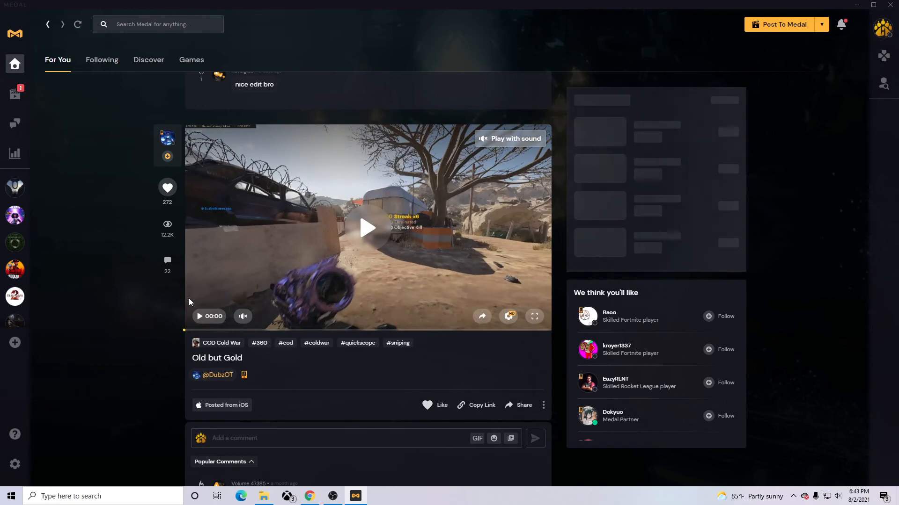
{"action": "mouse_move", "coordinate": [197, 298]}
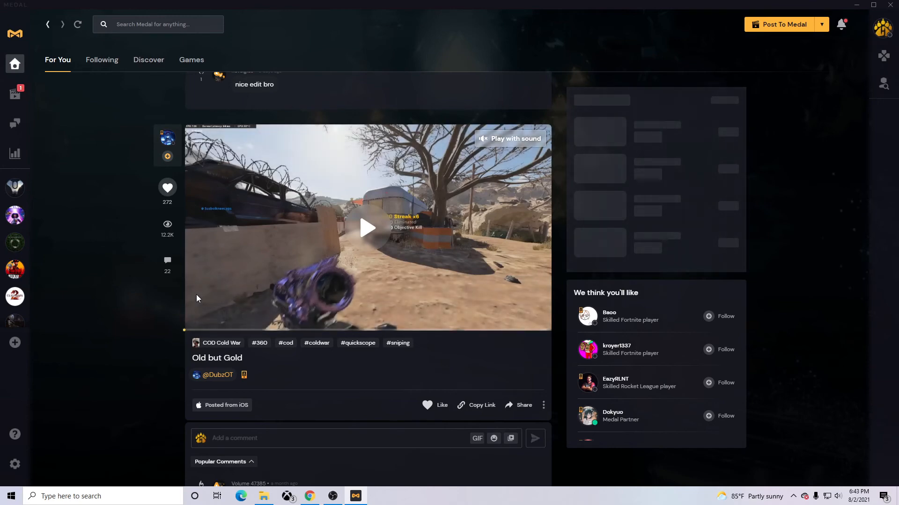
{"action": "left_click", "coordinate": [508, 139]}
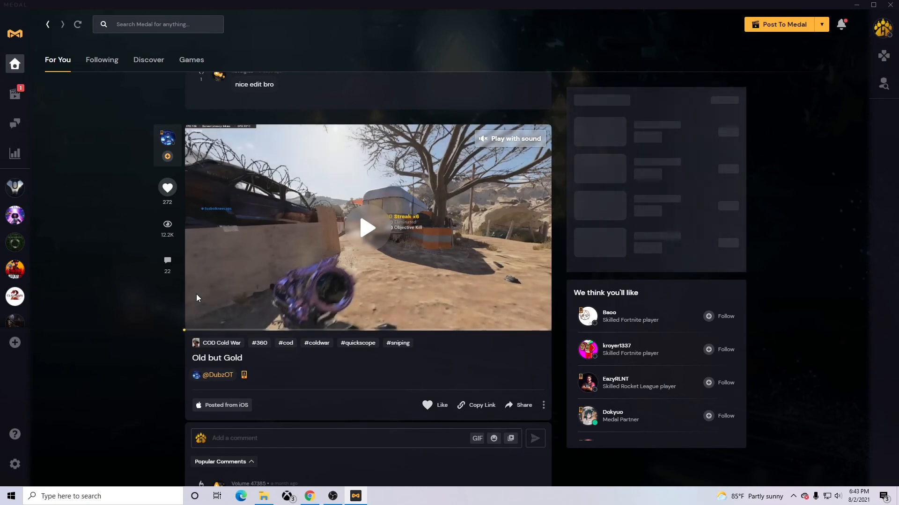
{"action": "left_click", "coordinate": [483, 138]}
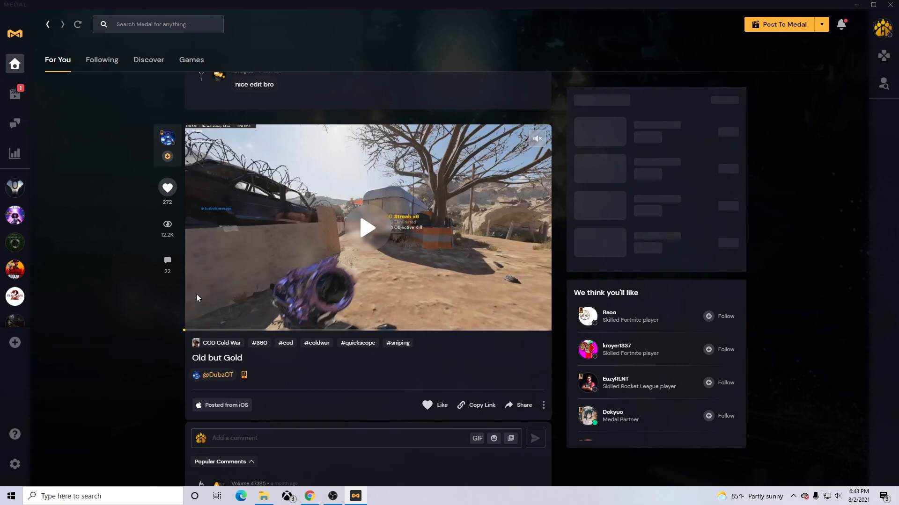